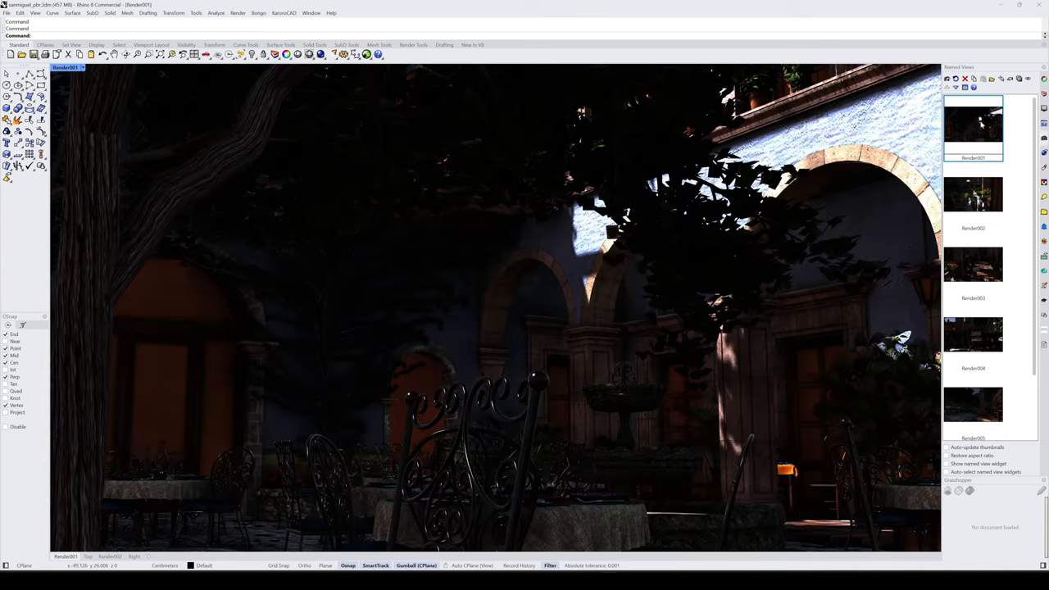
mouse_move(971, 377)
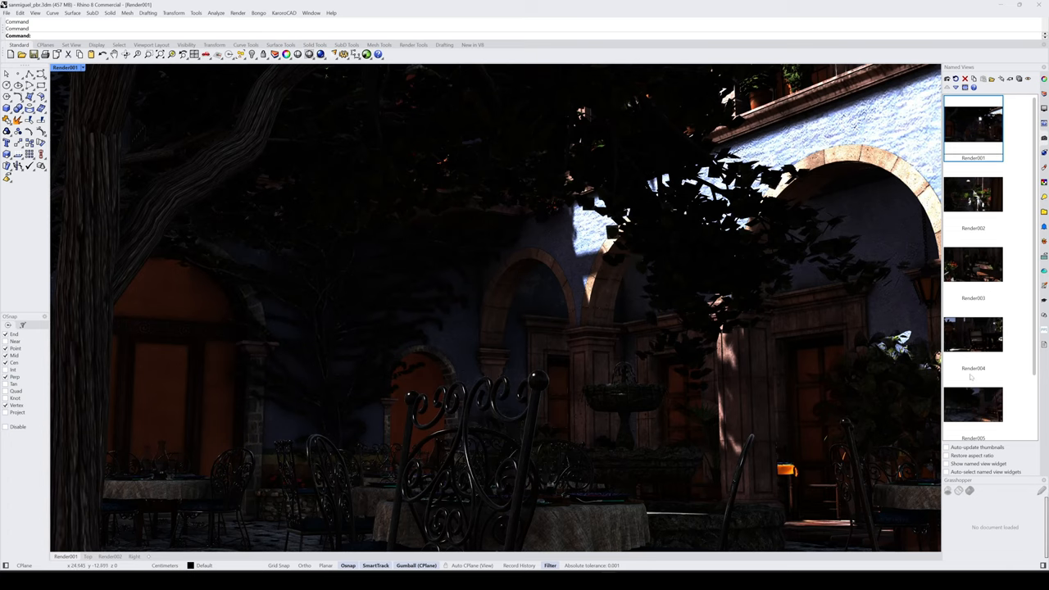
mouse_move(666, 336)
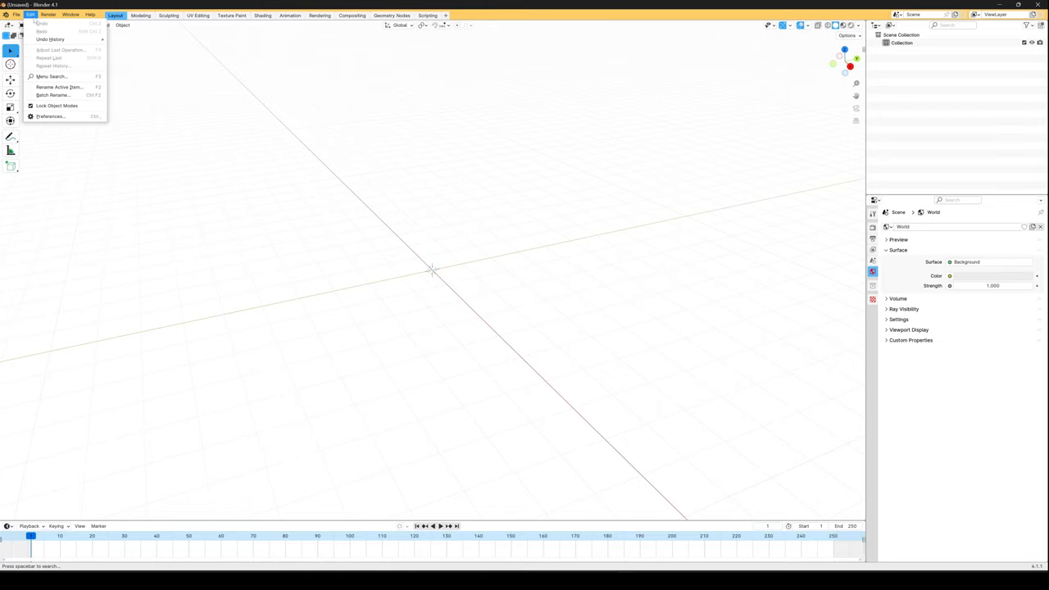
mouse_move(52, 78)
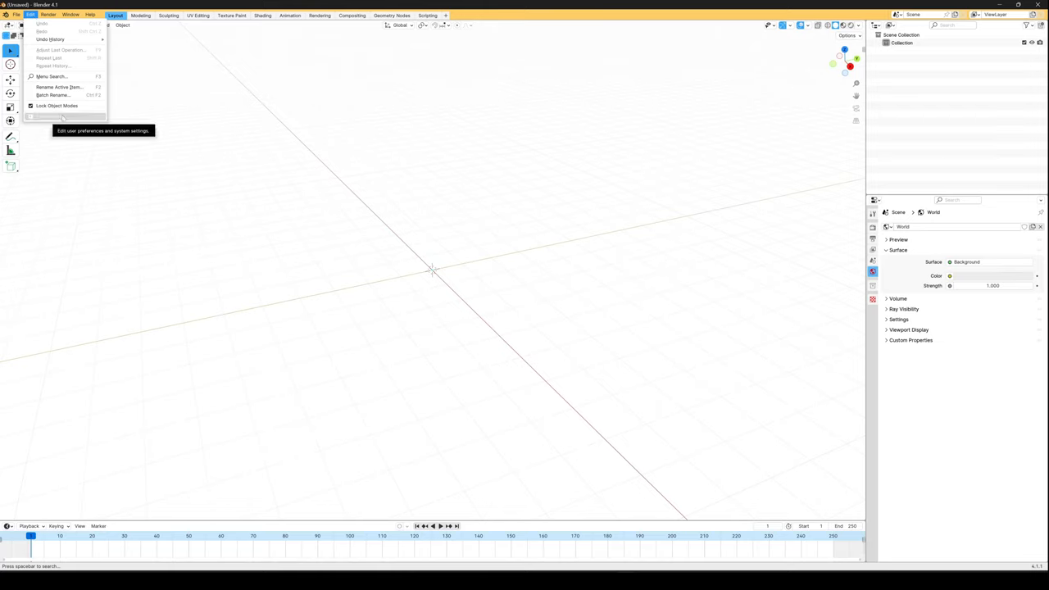
- Install the import_3dm add-on from the downloaded zip and enable Import Rhinoceros 3D
click(49, 115)
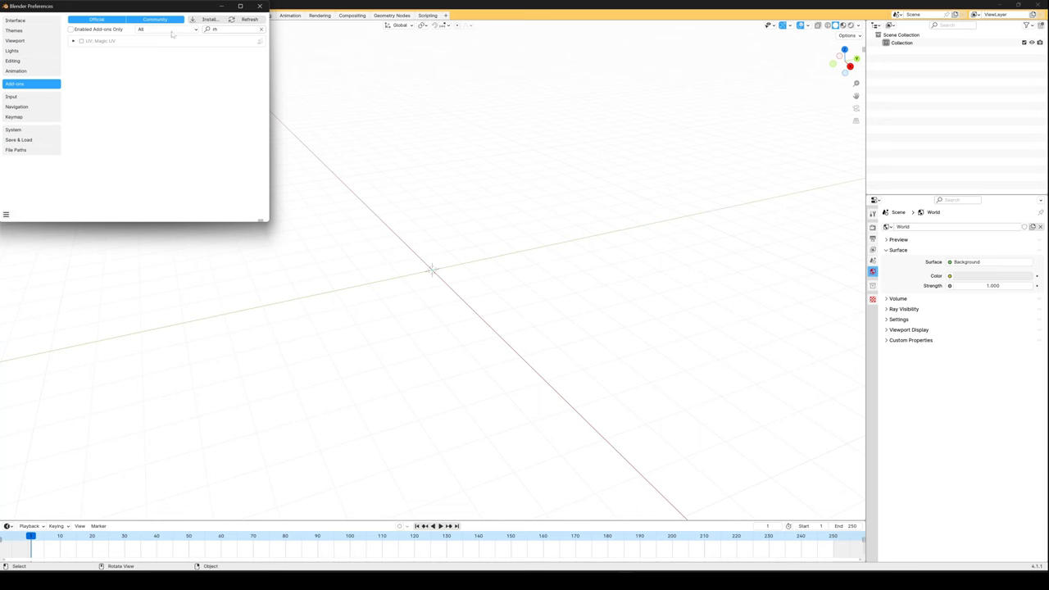
click(210, 20)
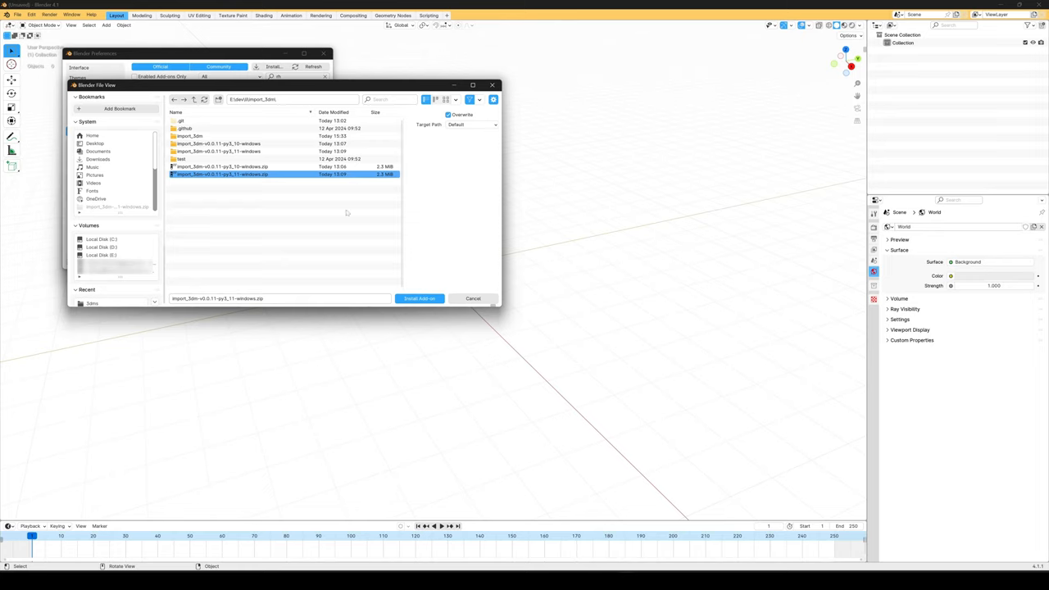
click(420, 298)
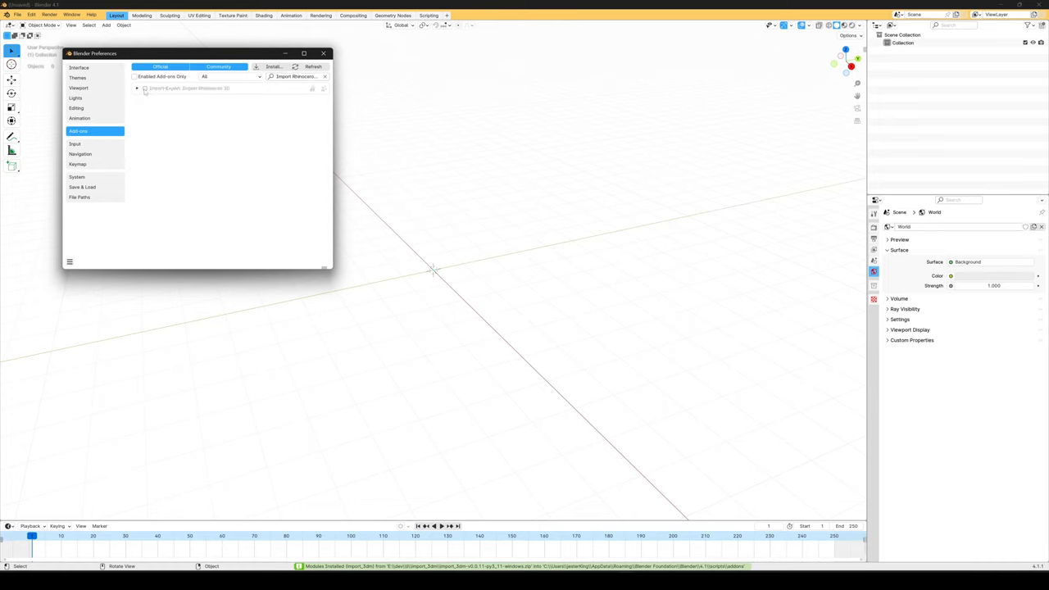
click(144, 88)
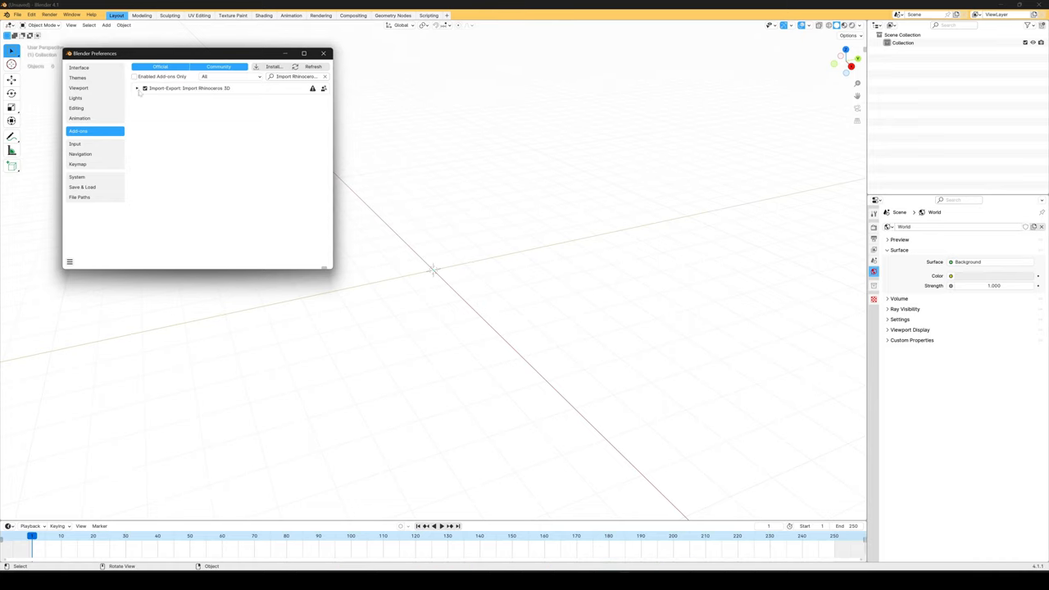
mouse_move(151, 96)
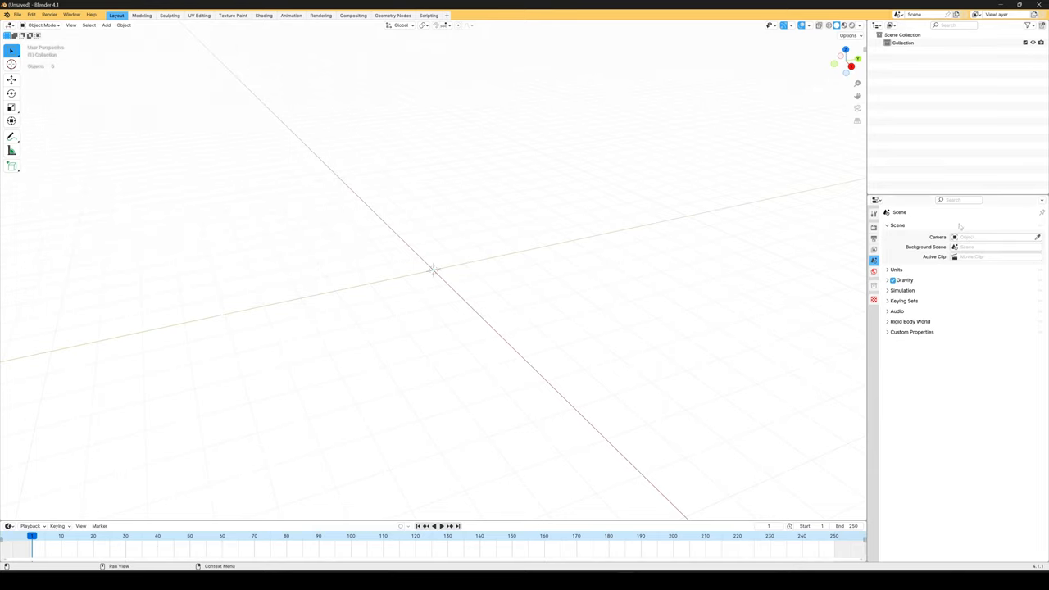
- Show the scene's Units panel, then start the Rhinoceros 3D import from the File menu
click(895, 269)
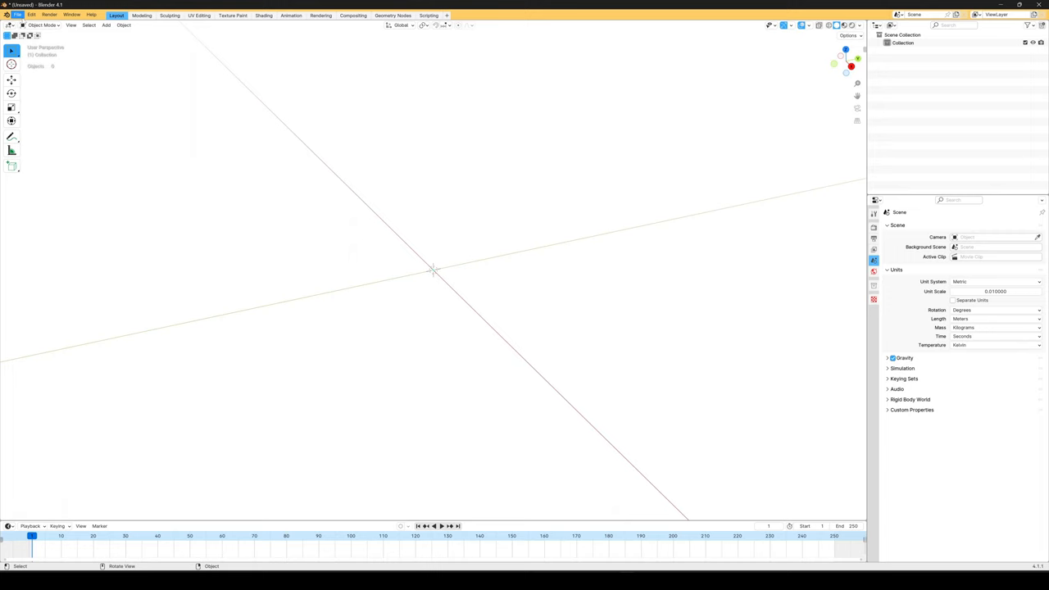
click(18, 15)
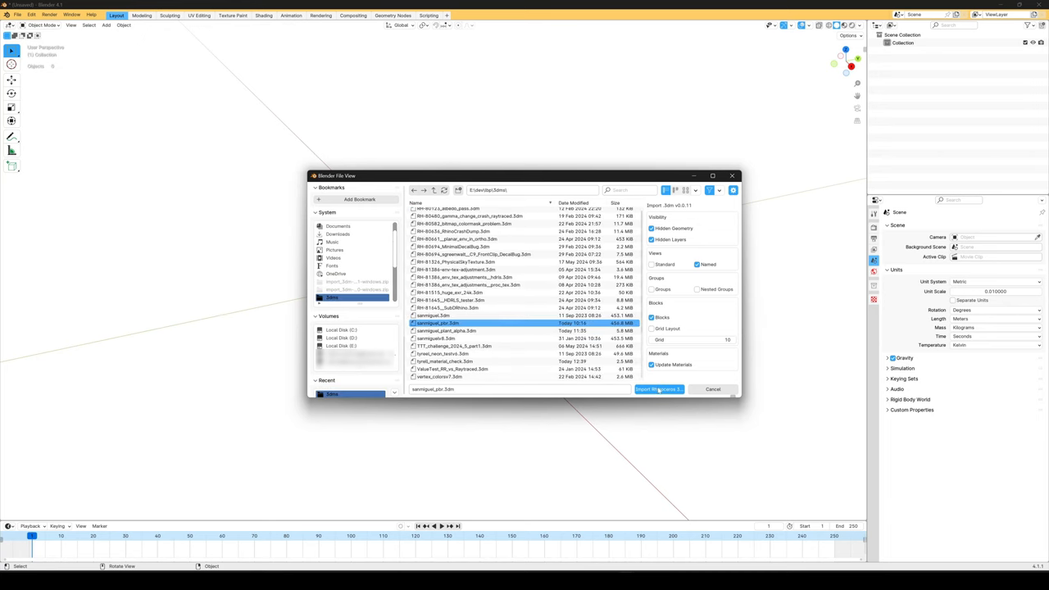
- Import the San Miguel courtyard .3dm file, filling the scene with its layers and objects
click(659, 388)
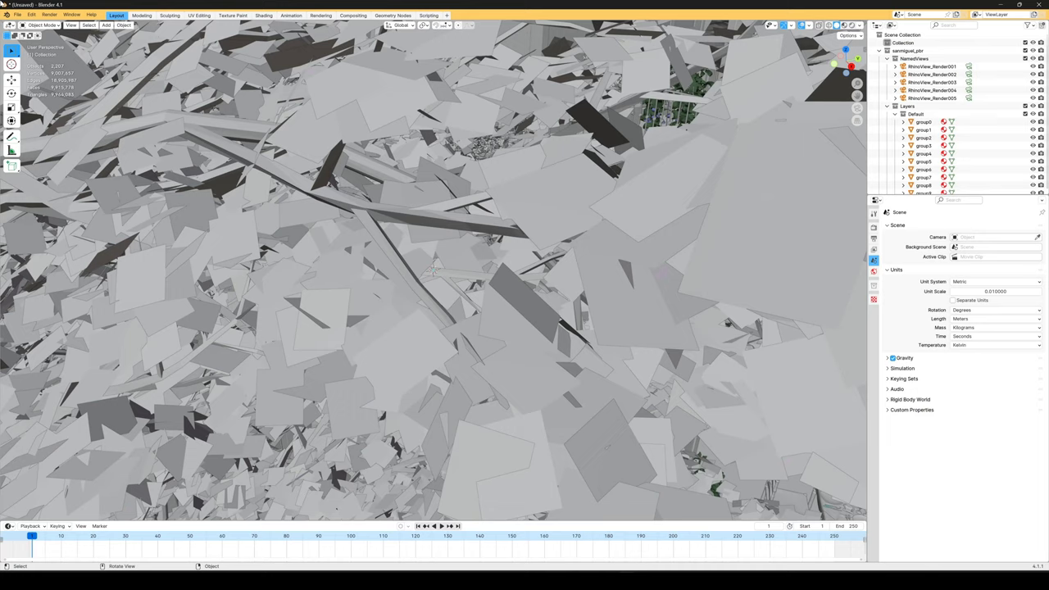
click(9, 33)
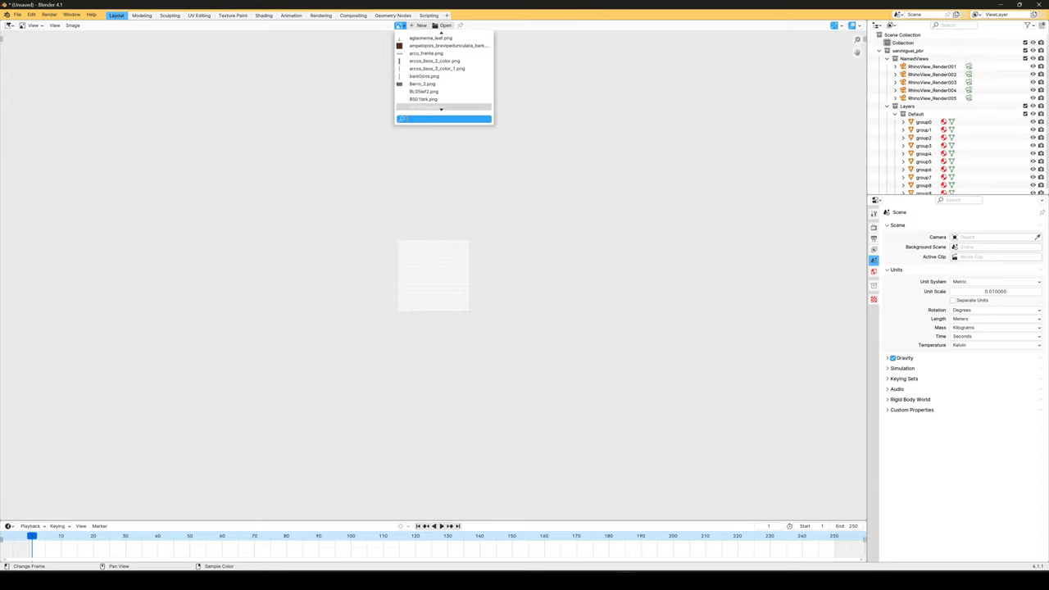
scroll(down, 3)
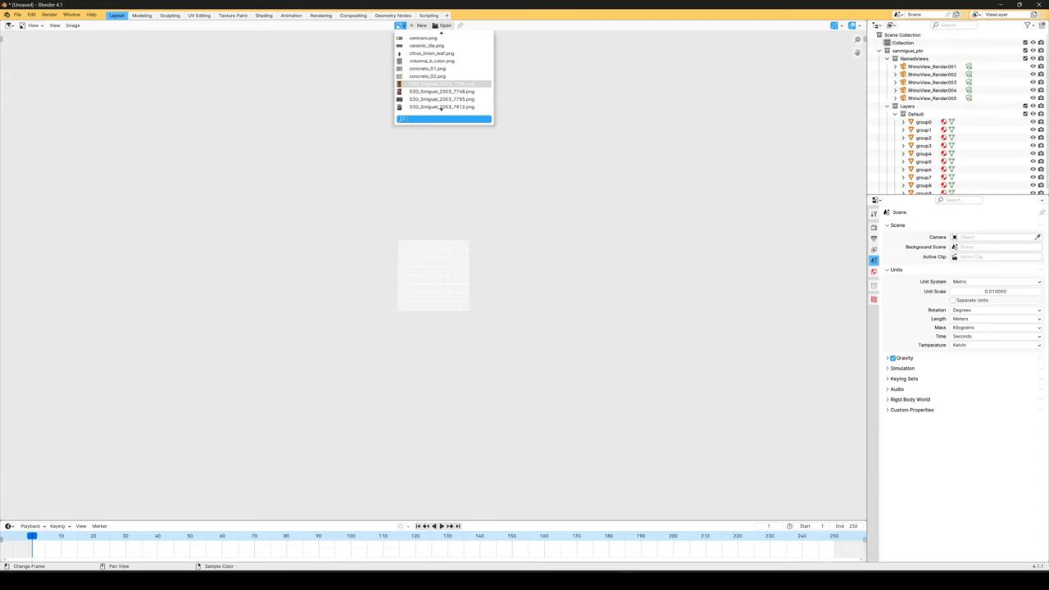
click(10, 26)
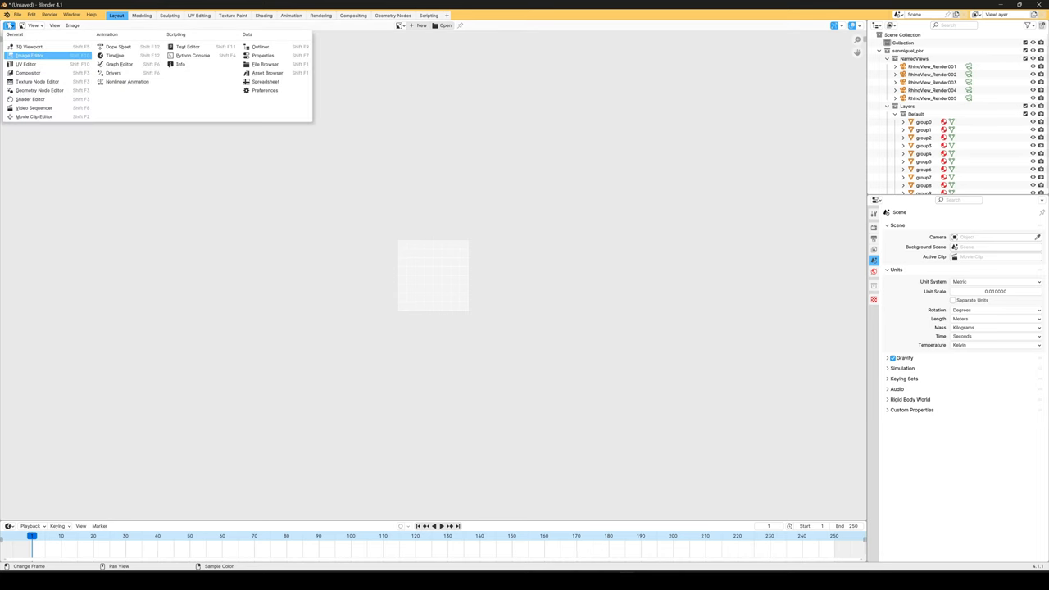
click(30, 46)
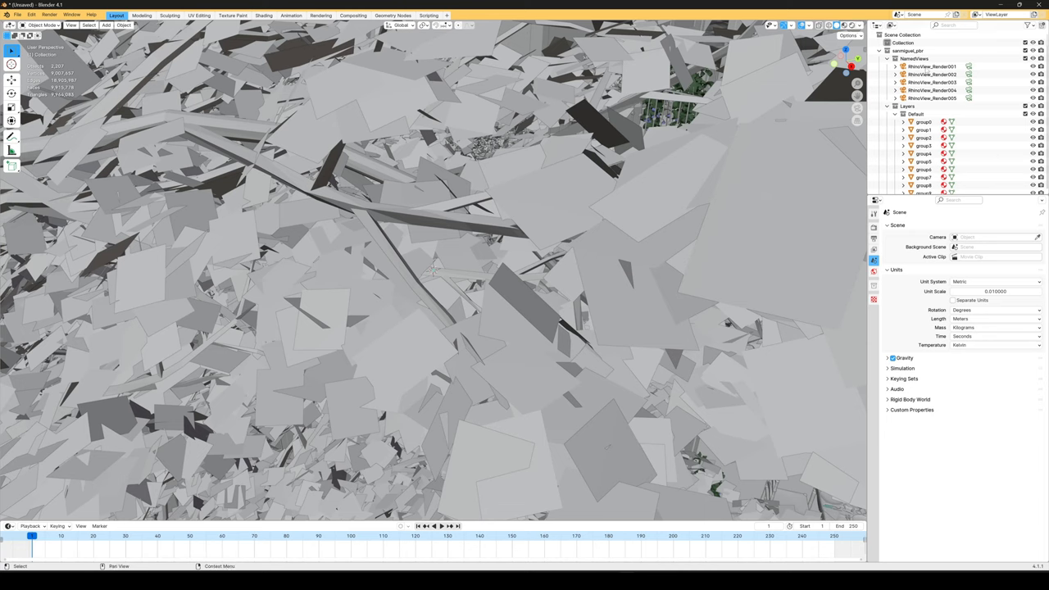
- Make RhinoView_Render001 the scene's active camera via Set Active Object as Camera
click(931, 66)
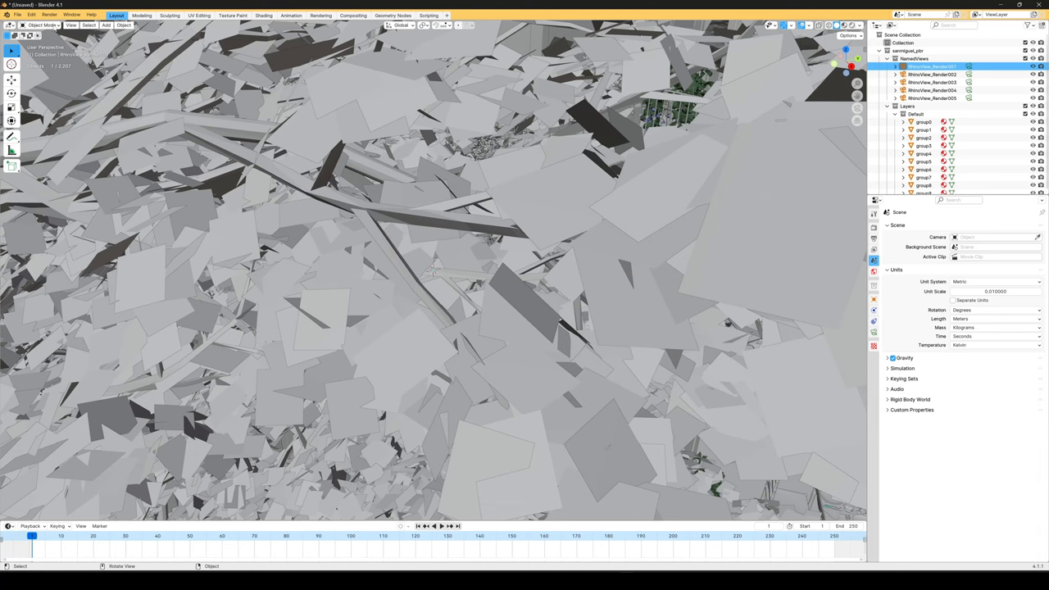
click(72, 24)
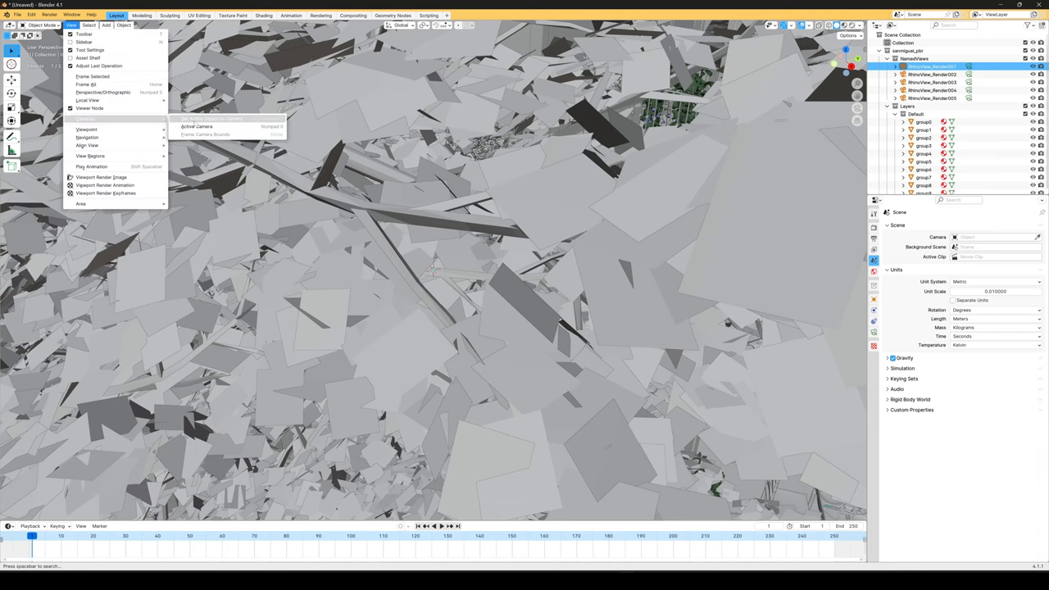
click(197, 124)
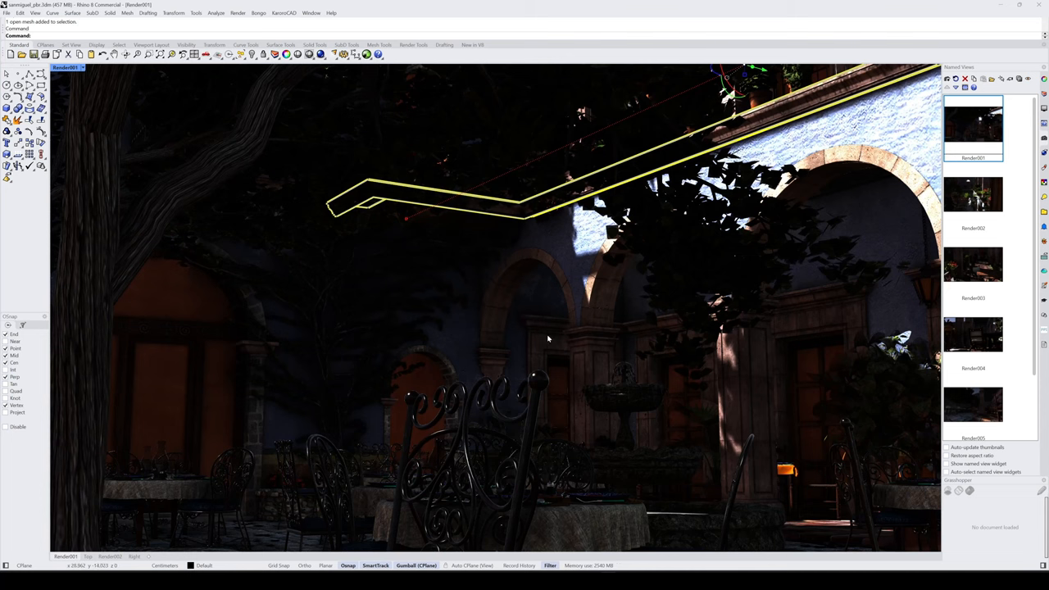
mouse_move(584, 358)
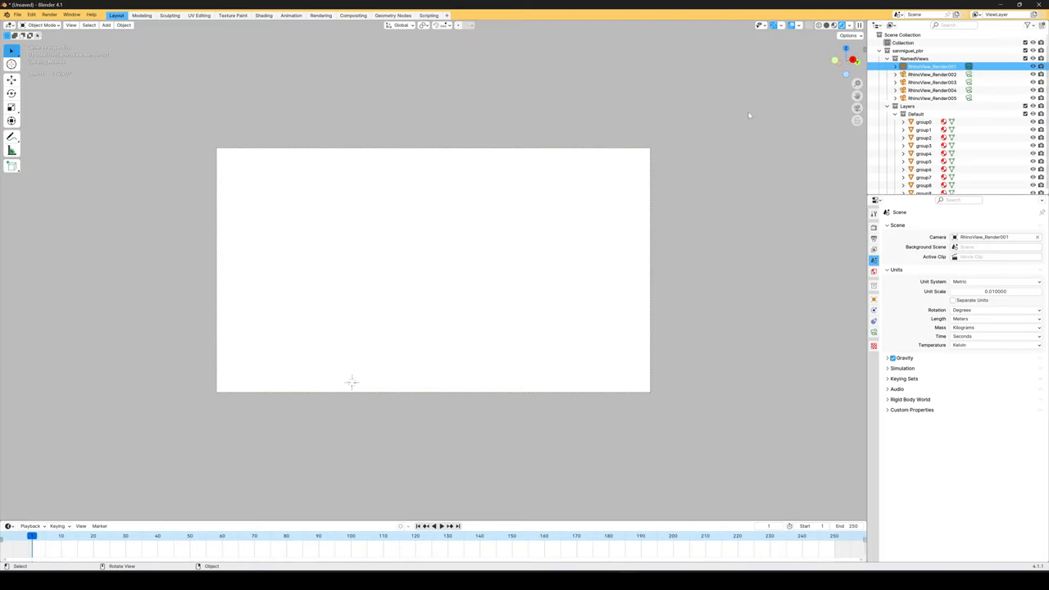
mouse_move(544, 249)
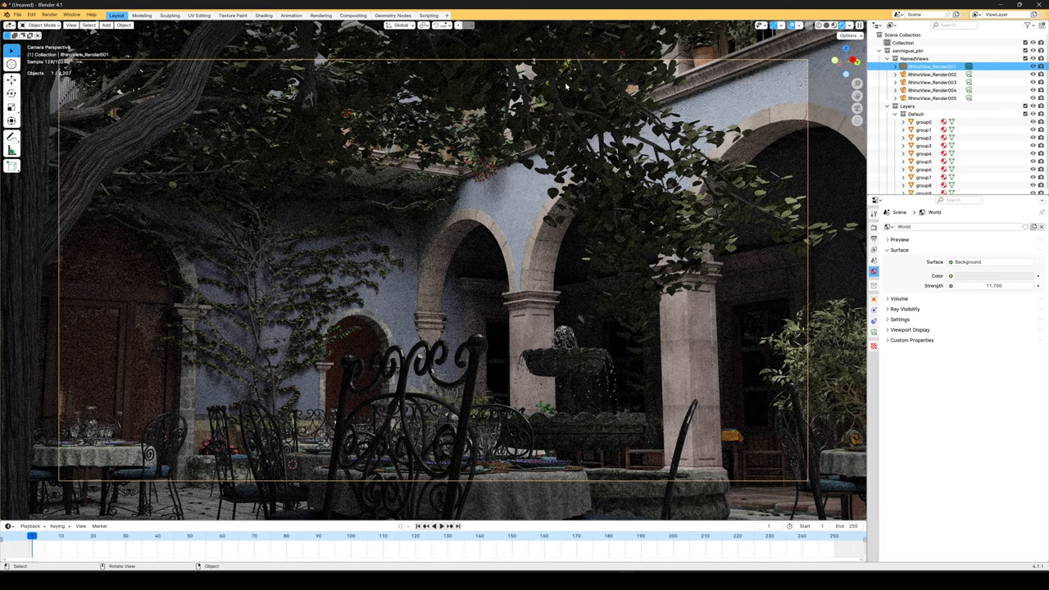
mouse_move(534, 285)
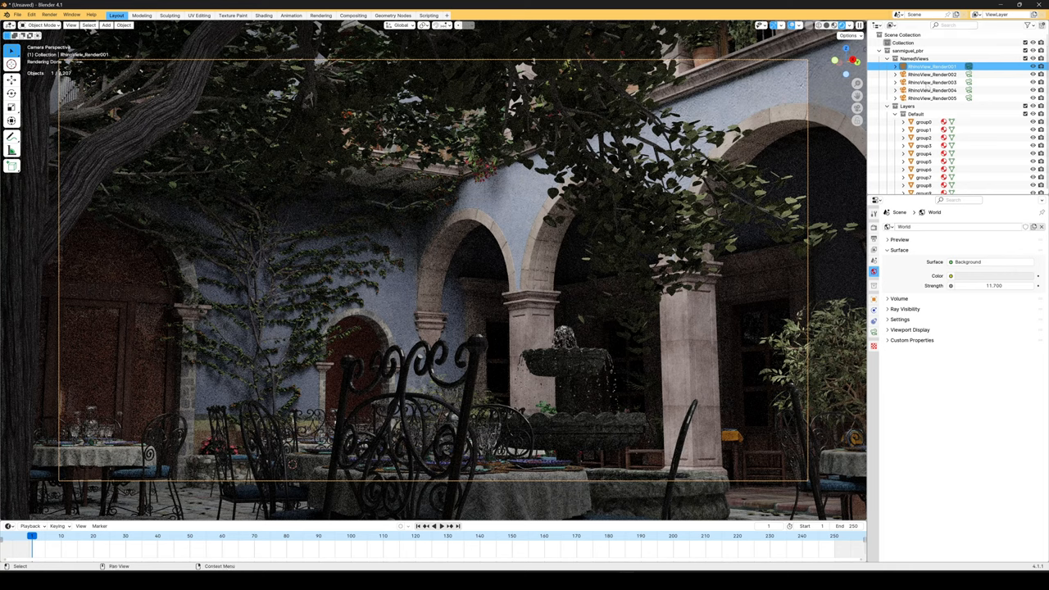
- Show the courtyard through the Rhino view camera with Cycles rendered viewport shading
click(931, 82)
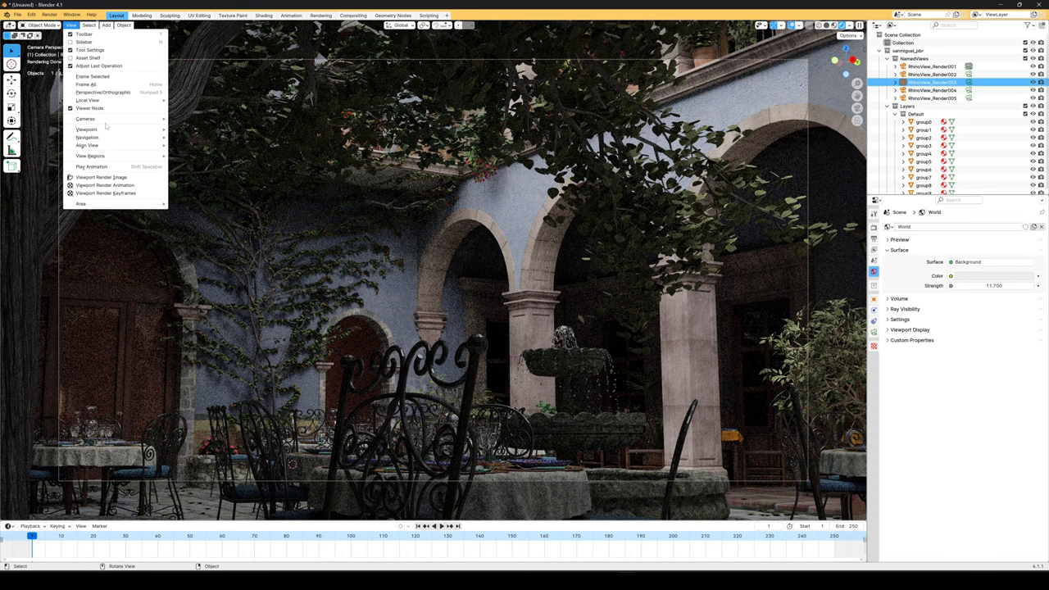
click(102, 177)
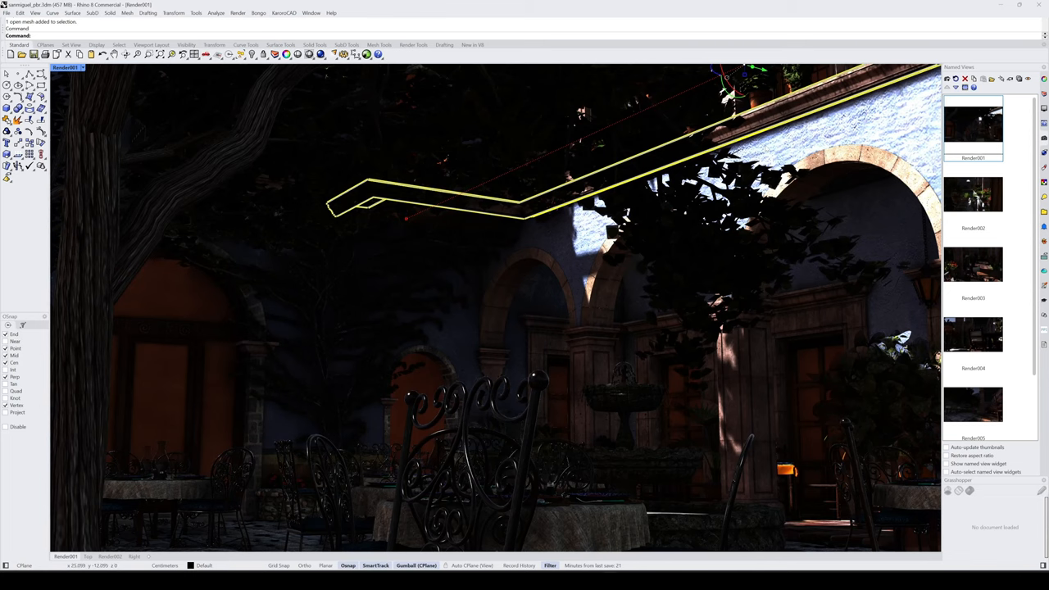
- Restore the Render002 named view of the tiled gallery with tables and plants
click(973, 266)
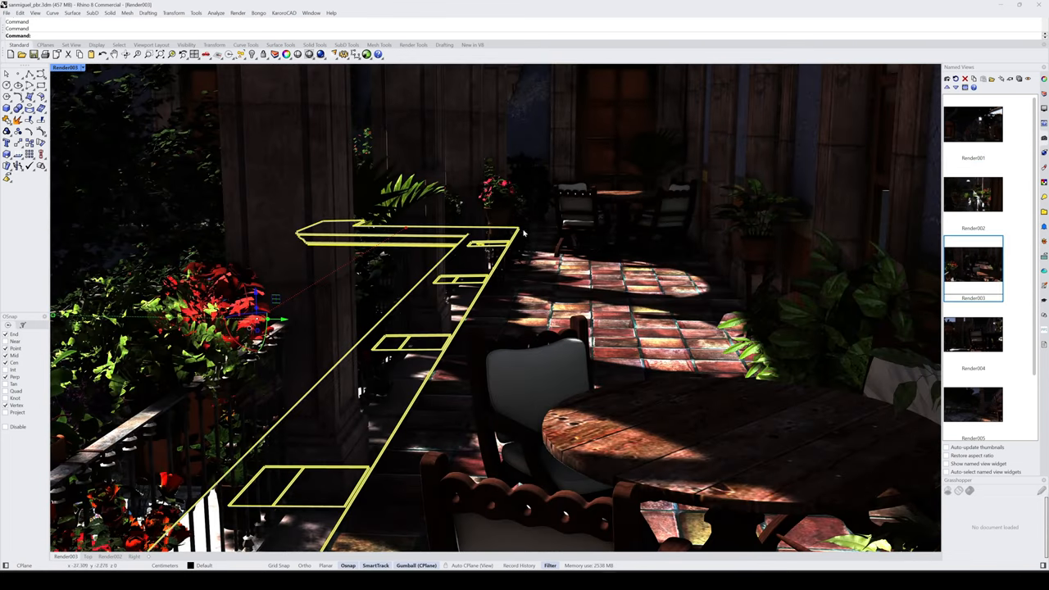
mouse_move(482, 218)
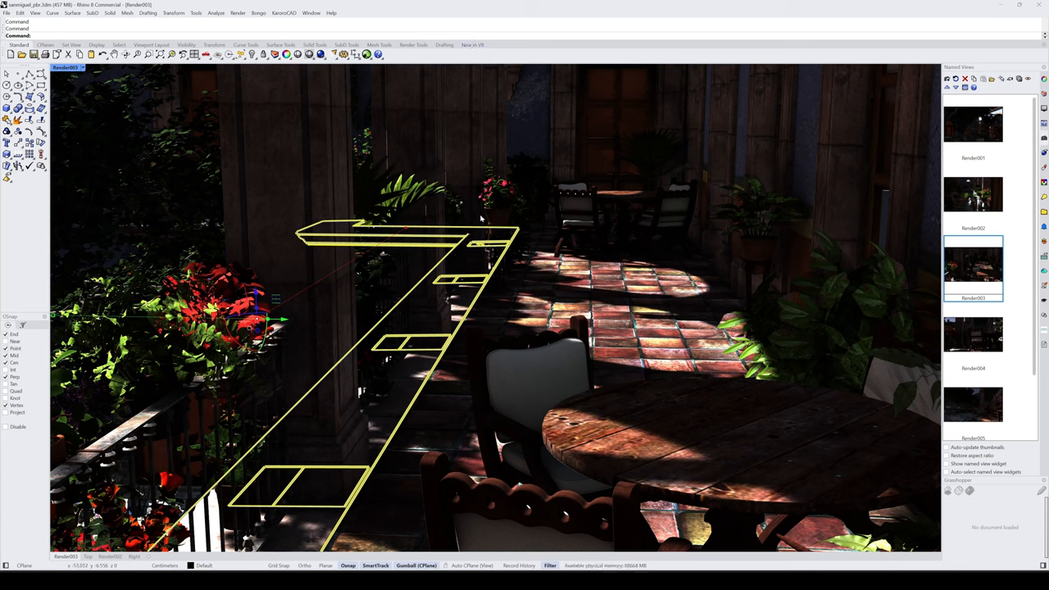